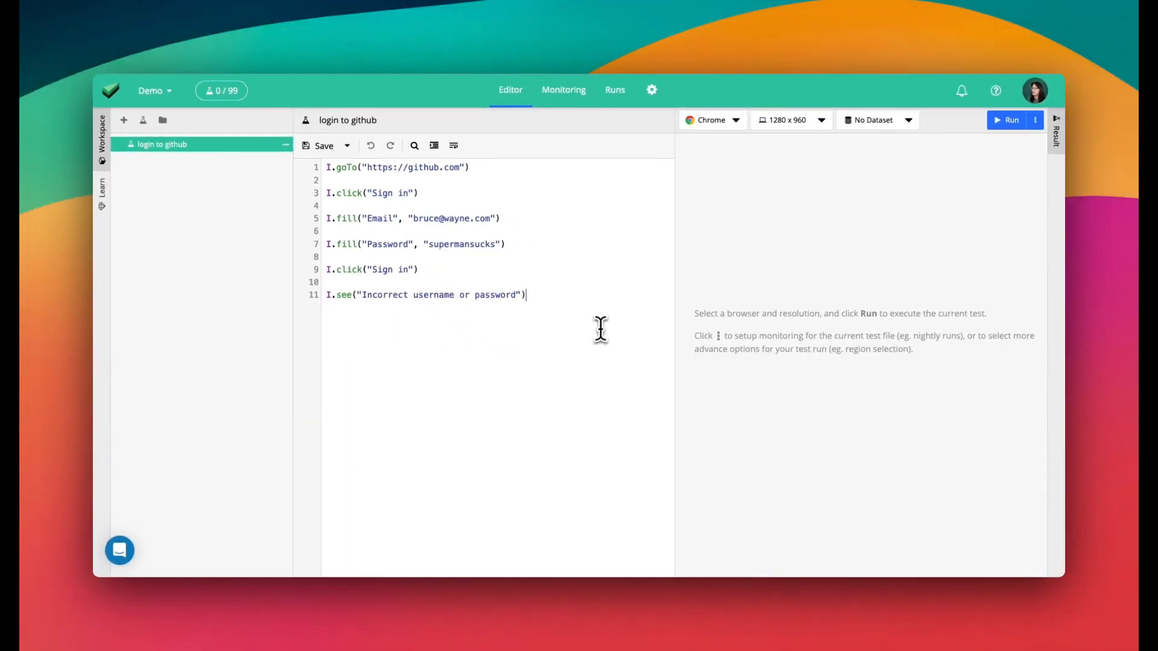
Run the 'login to github' test in Chrome at 1280x960
left_click(787, 120)
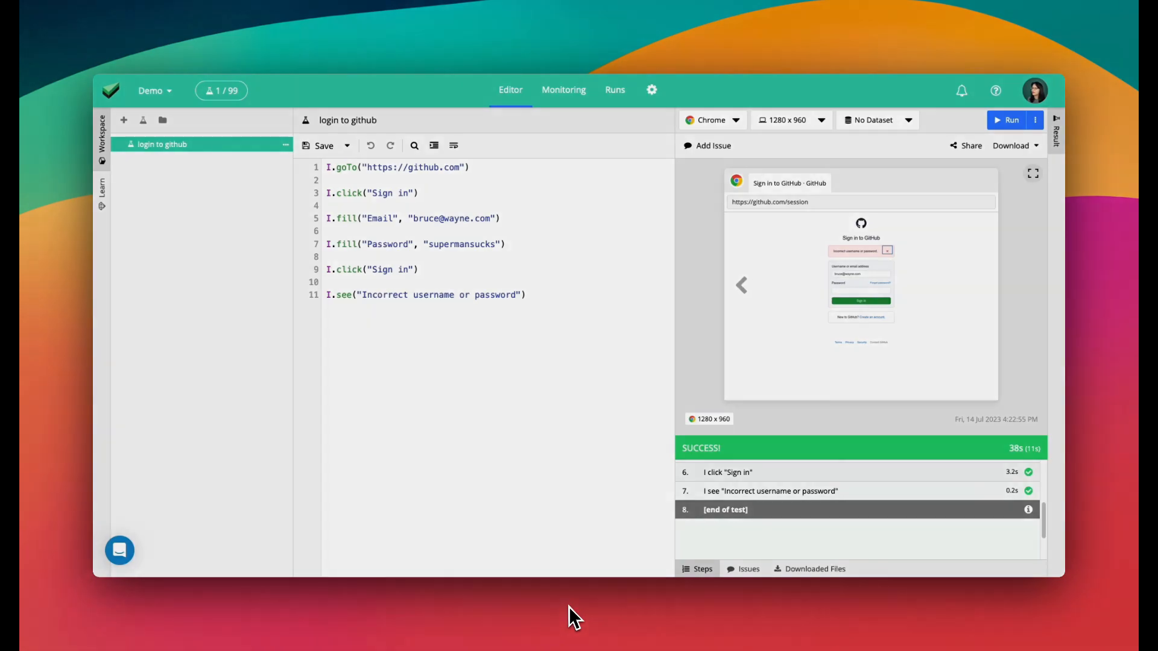
left_click(123, 119)
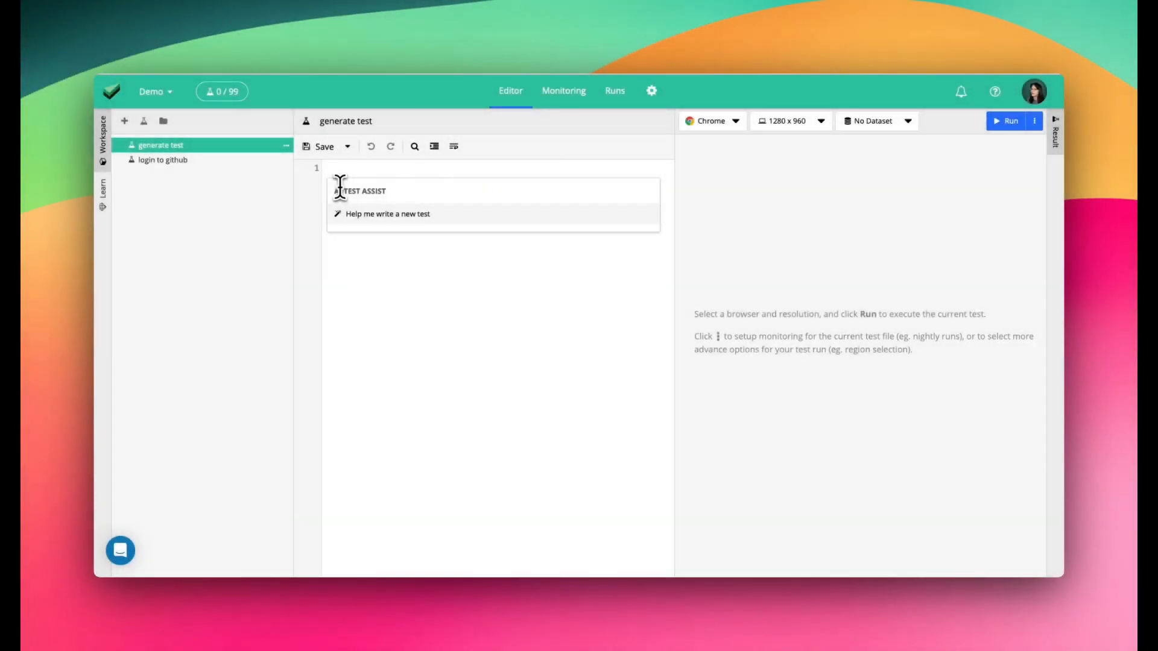
left_click(387, 213)
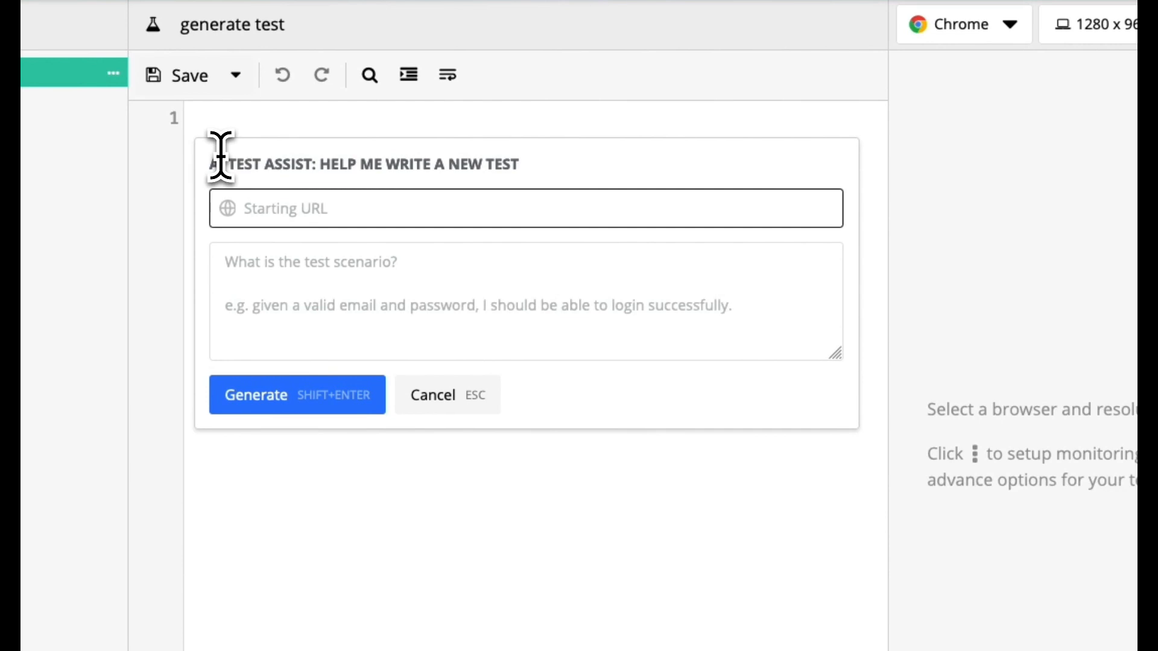
type("https://netflix.co")
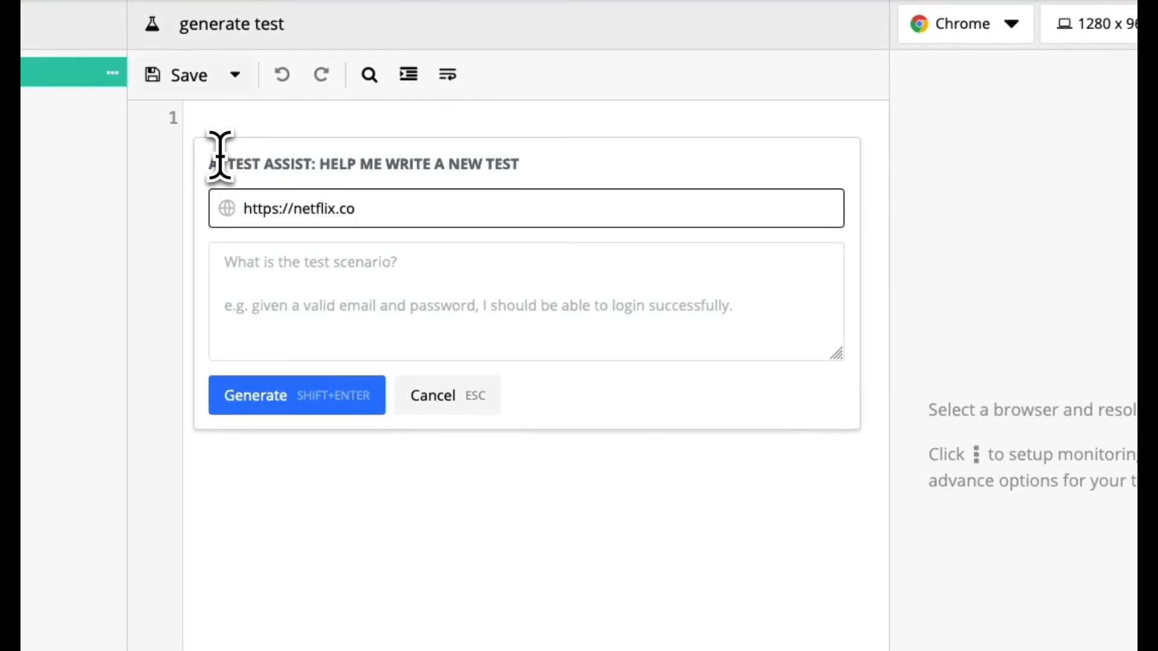
type("login to netflix and change passw")
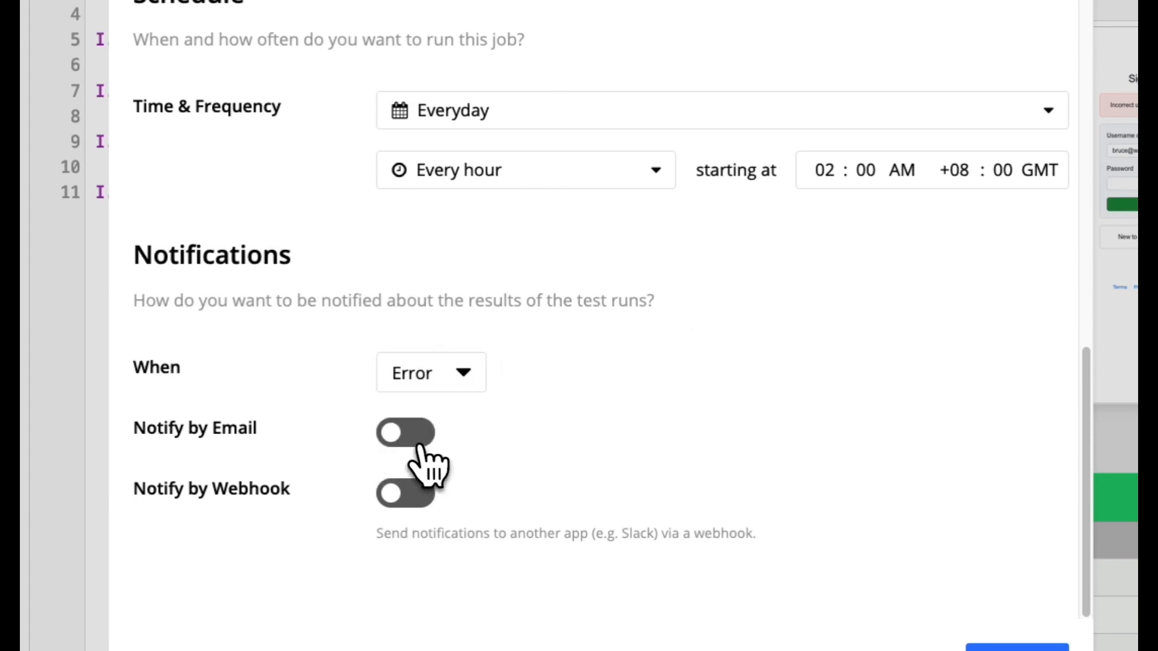
Switch on Notify by Email for the monitoring job
left_click(405, 432)
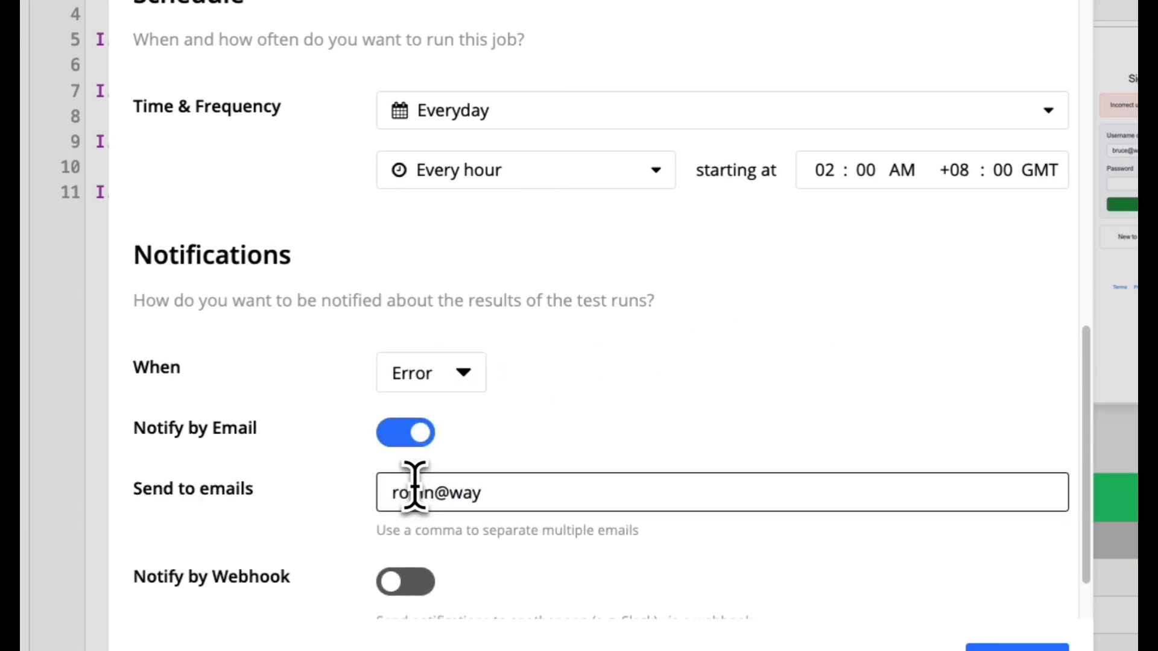